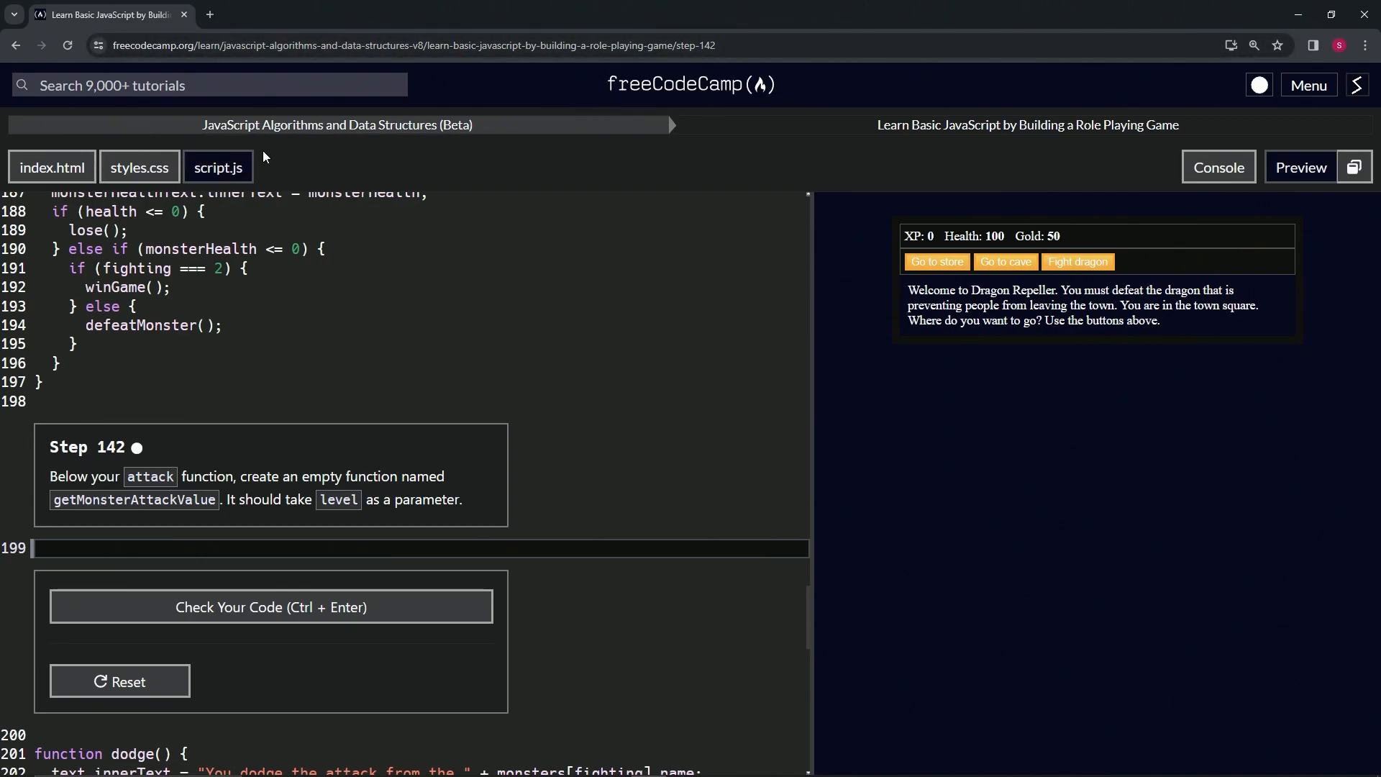
pyautogui.moveTo(865, 151)
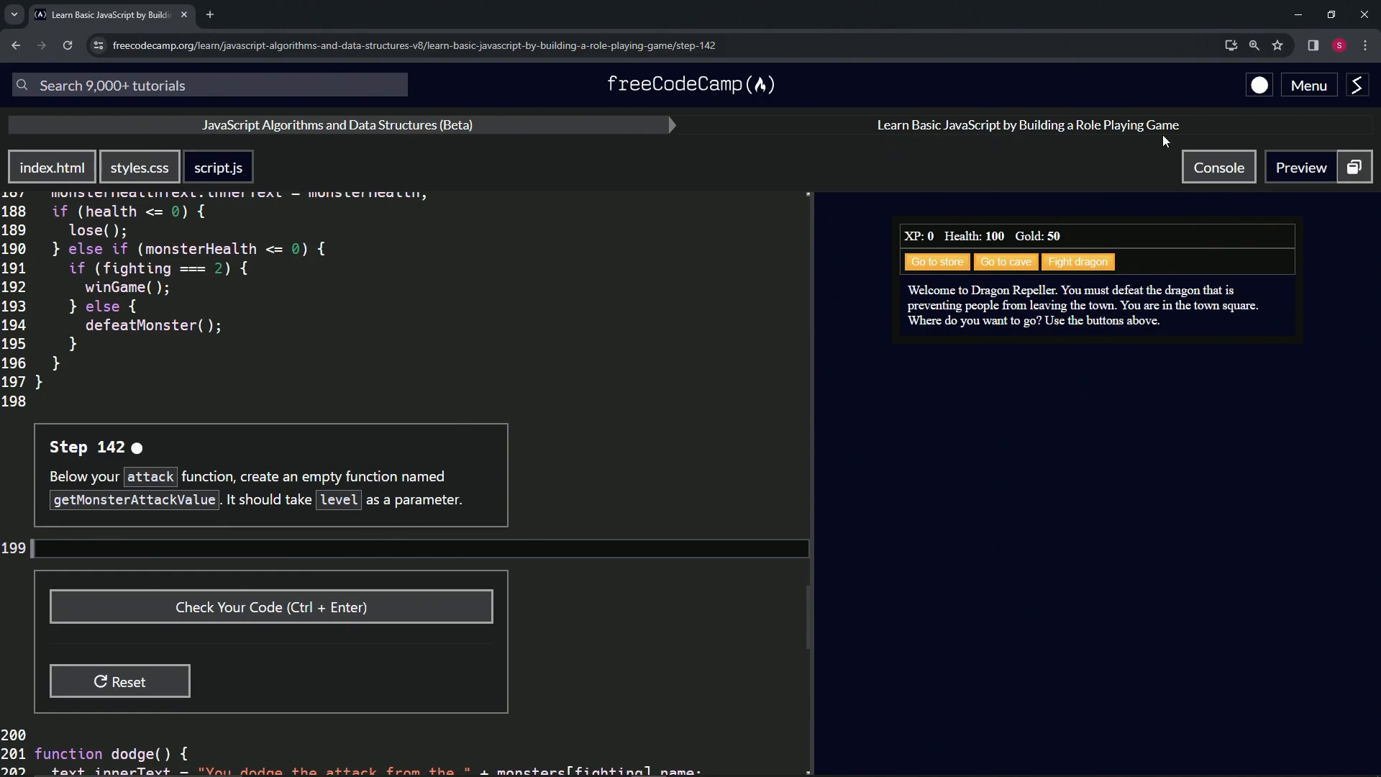
pyautogui.moveTo(118, 469)
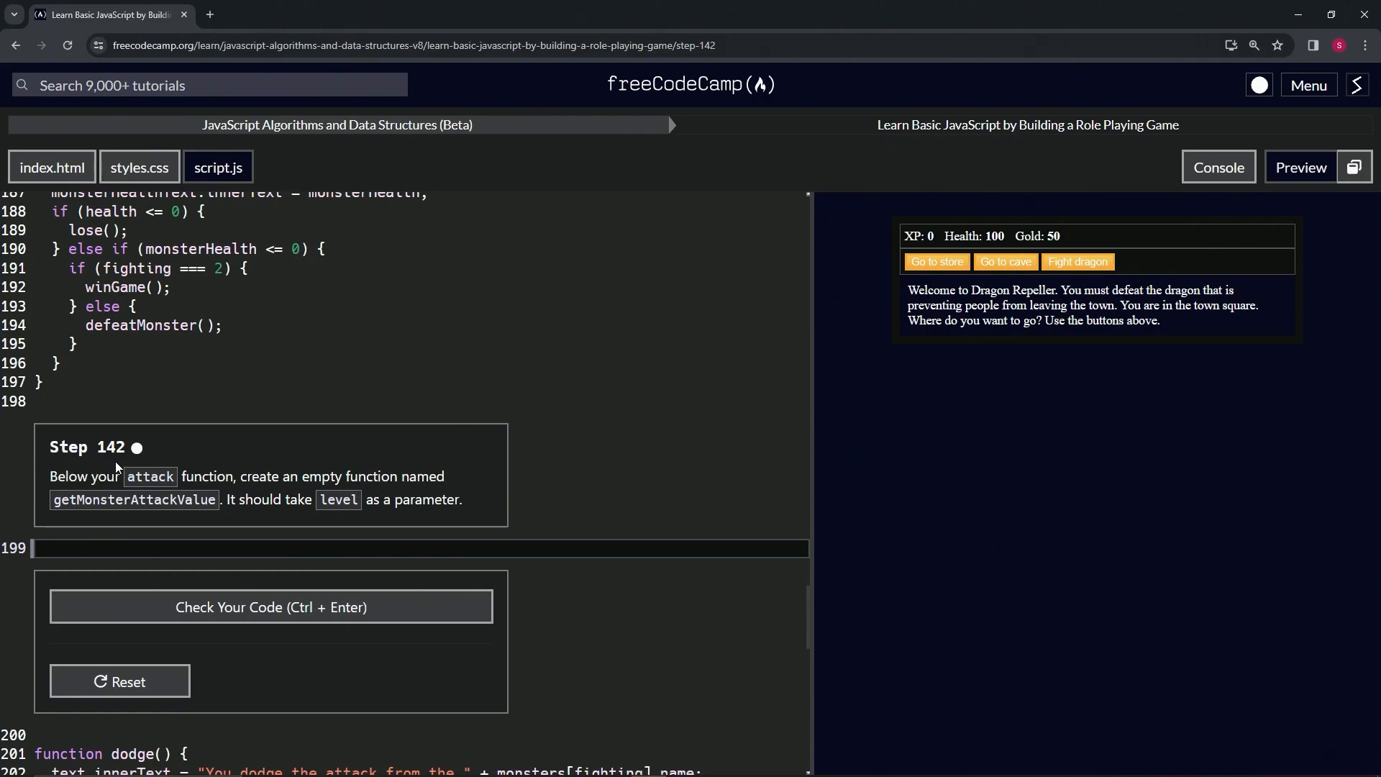
pyautogui.moveTo(132, 461)
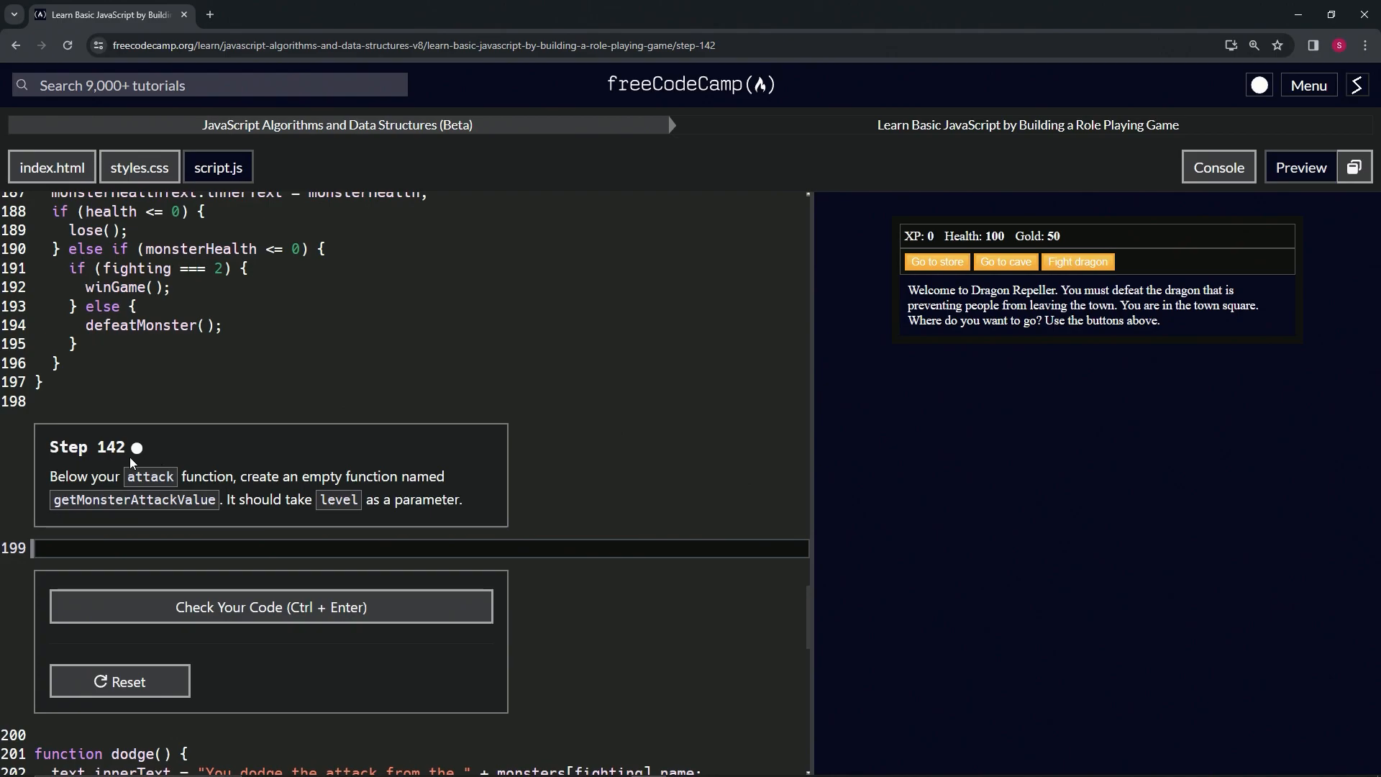
pyautogui.moveTo(209, 478)
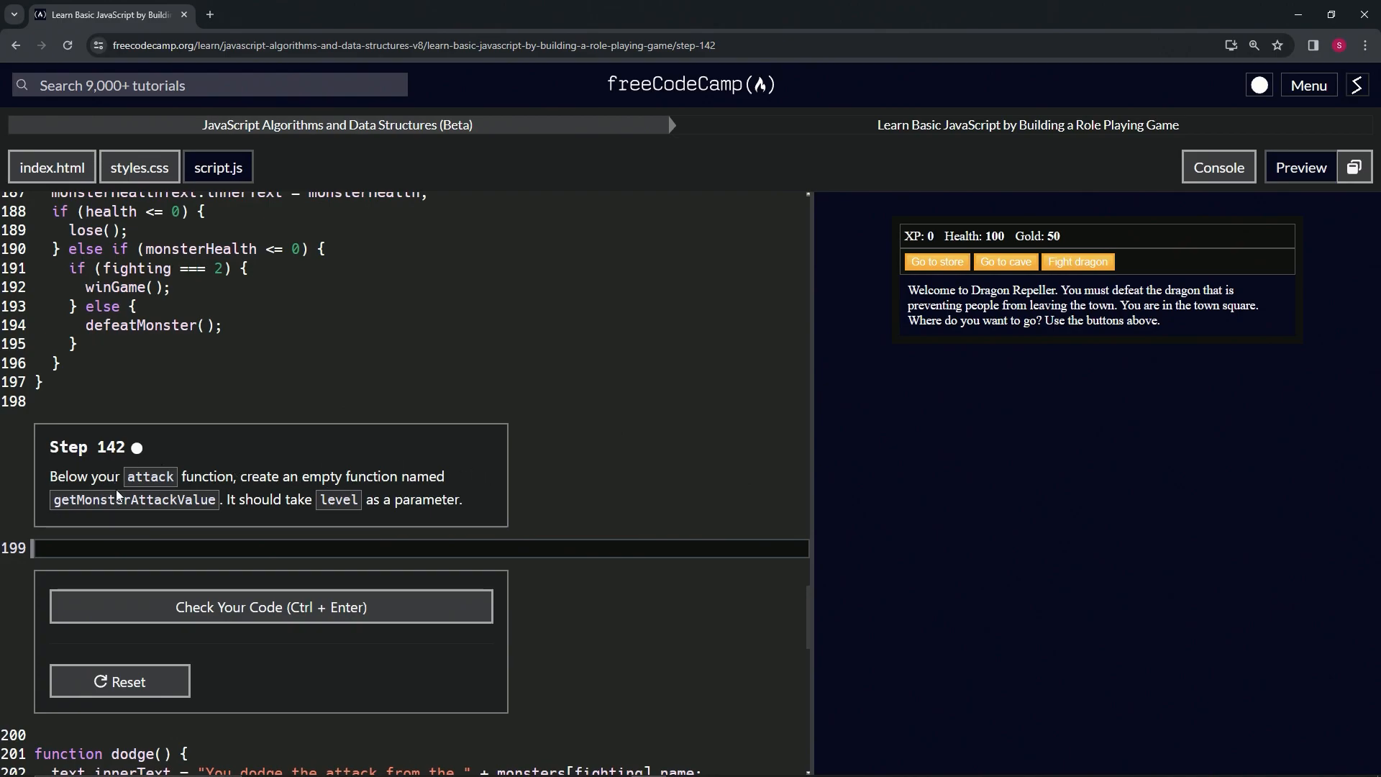
pyautogui.moveTo(236, 500)
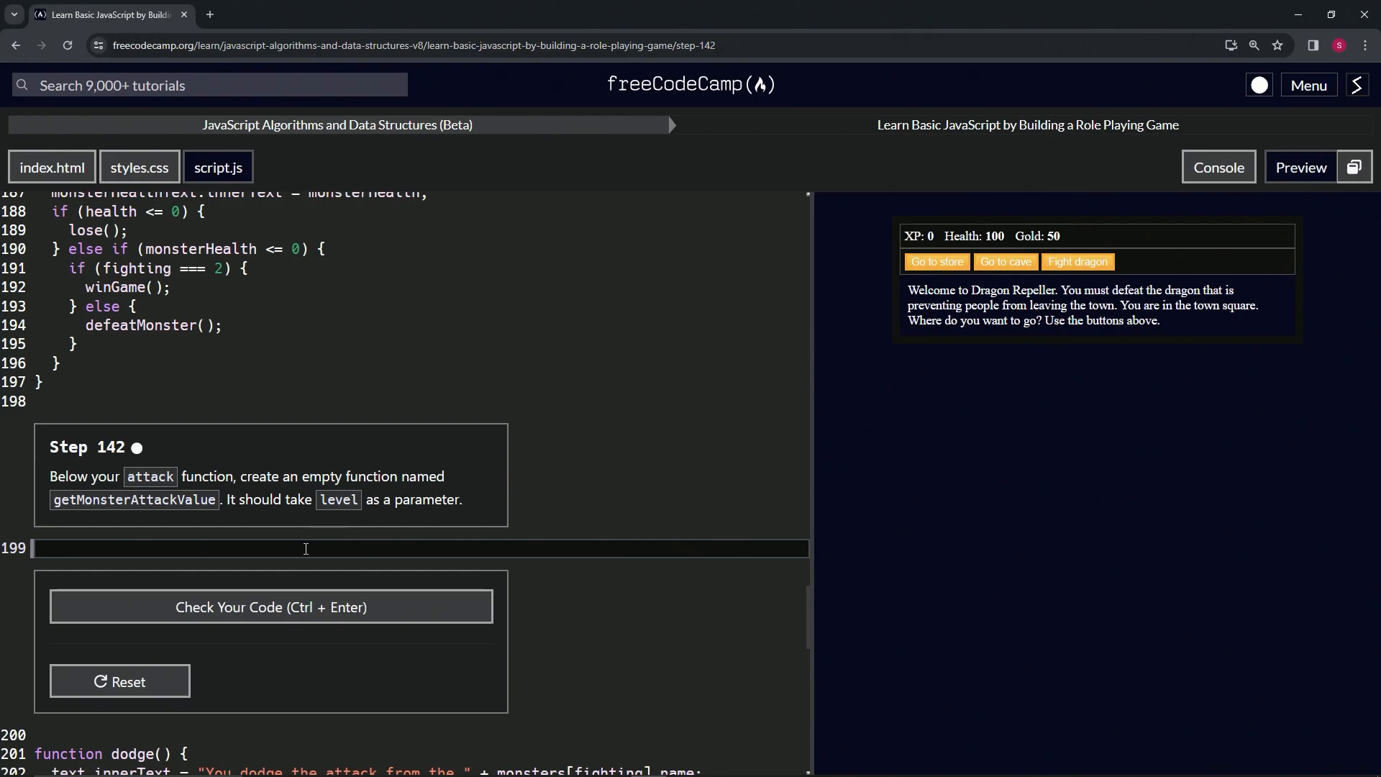
# - Write an empty getMonsterAttackValue(level) function with braces on line 199 of script.js
pyautogui.write('function g')
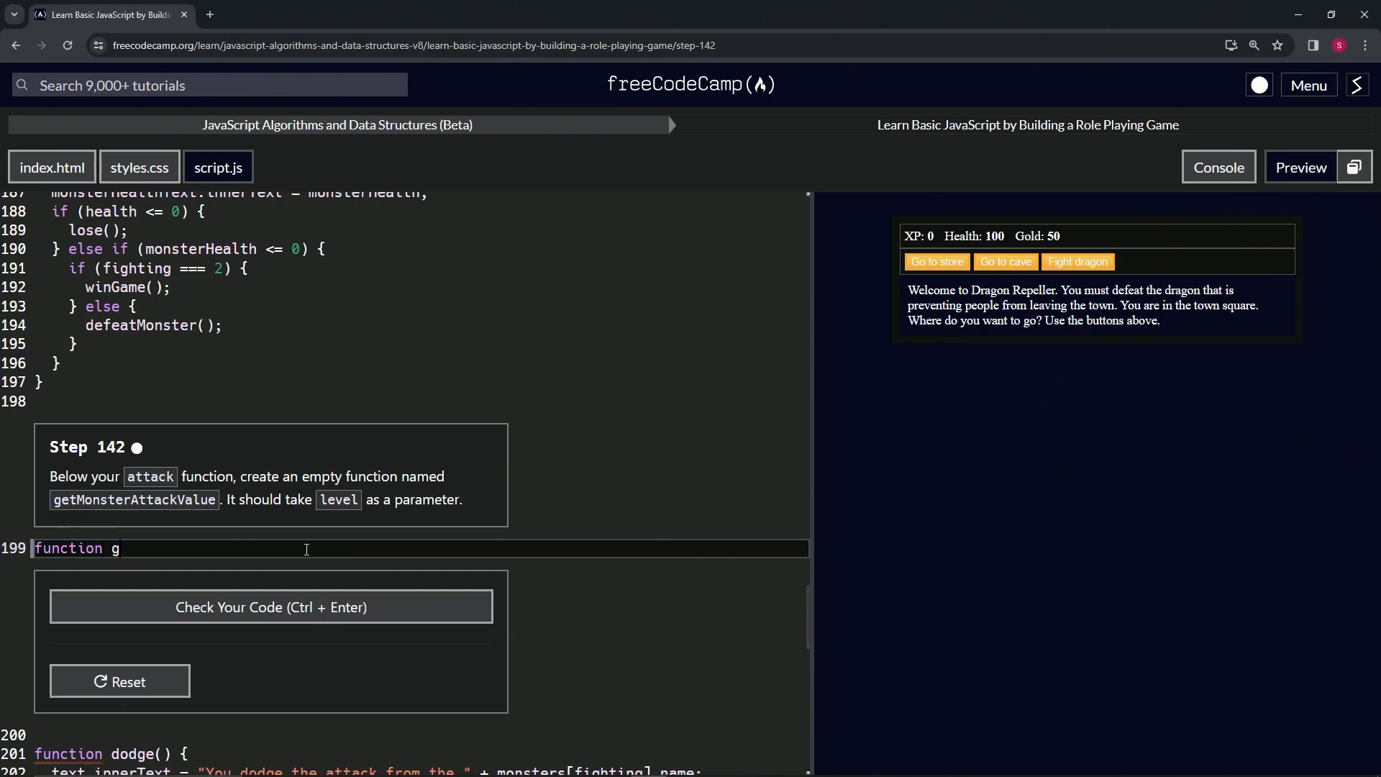
pyautogui.write('etMonsterA')
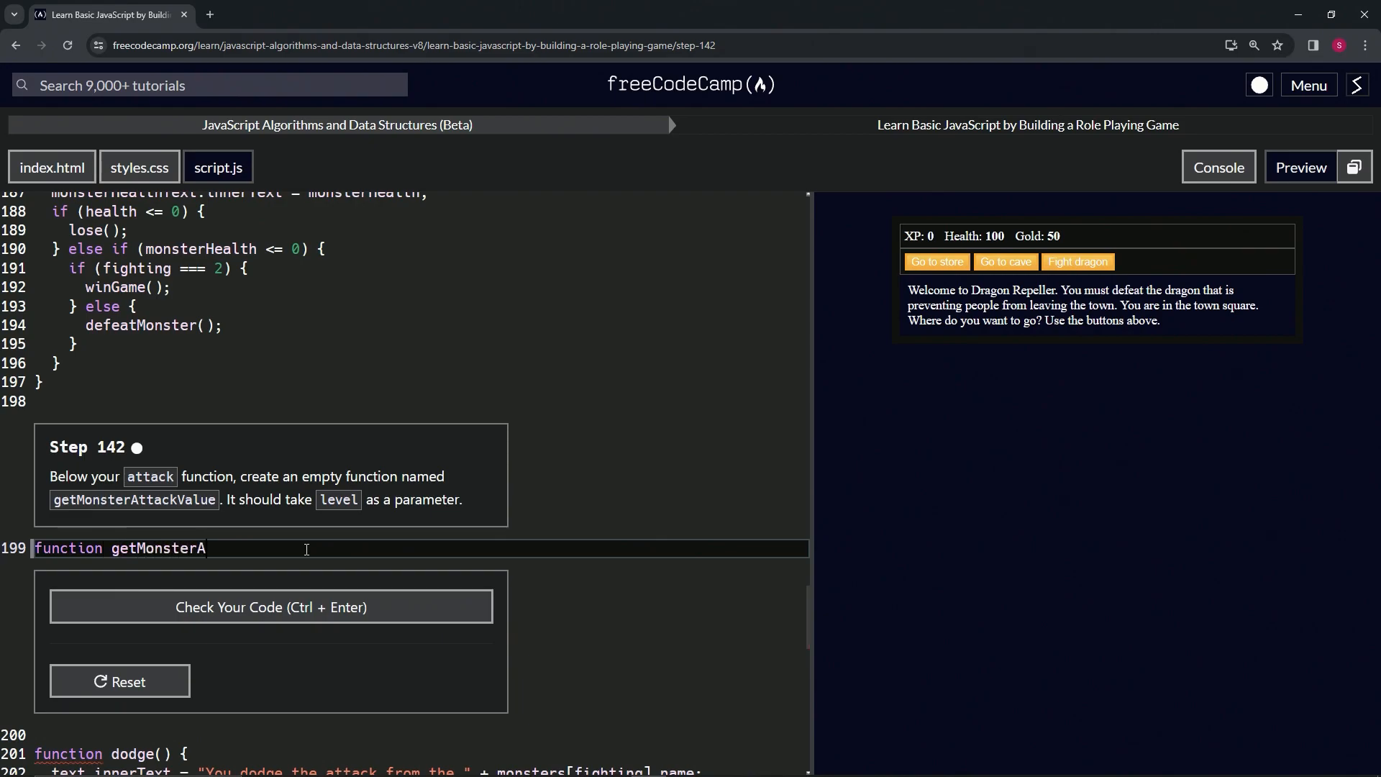
pyautogui.write('ttac')
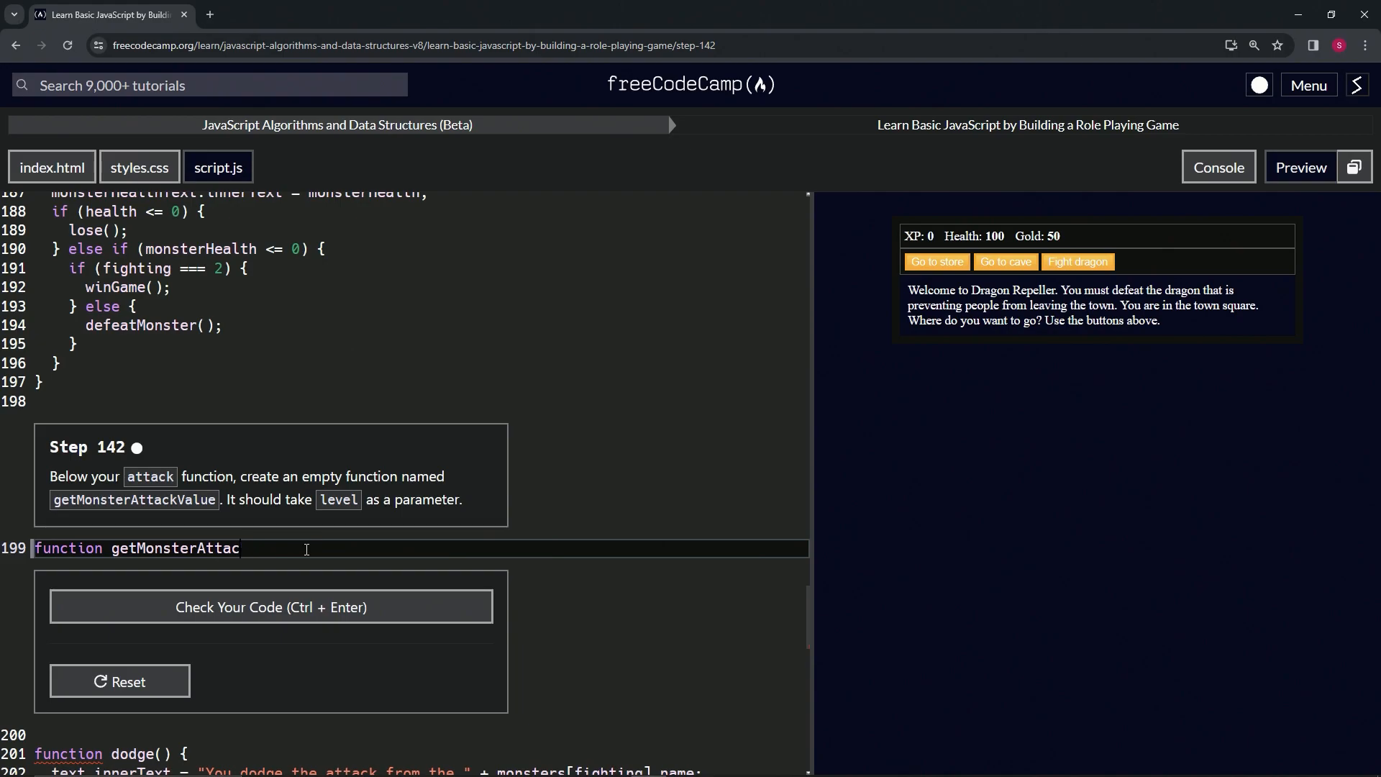
pyautogui.write('kValue')
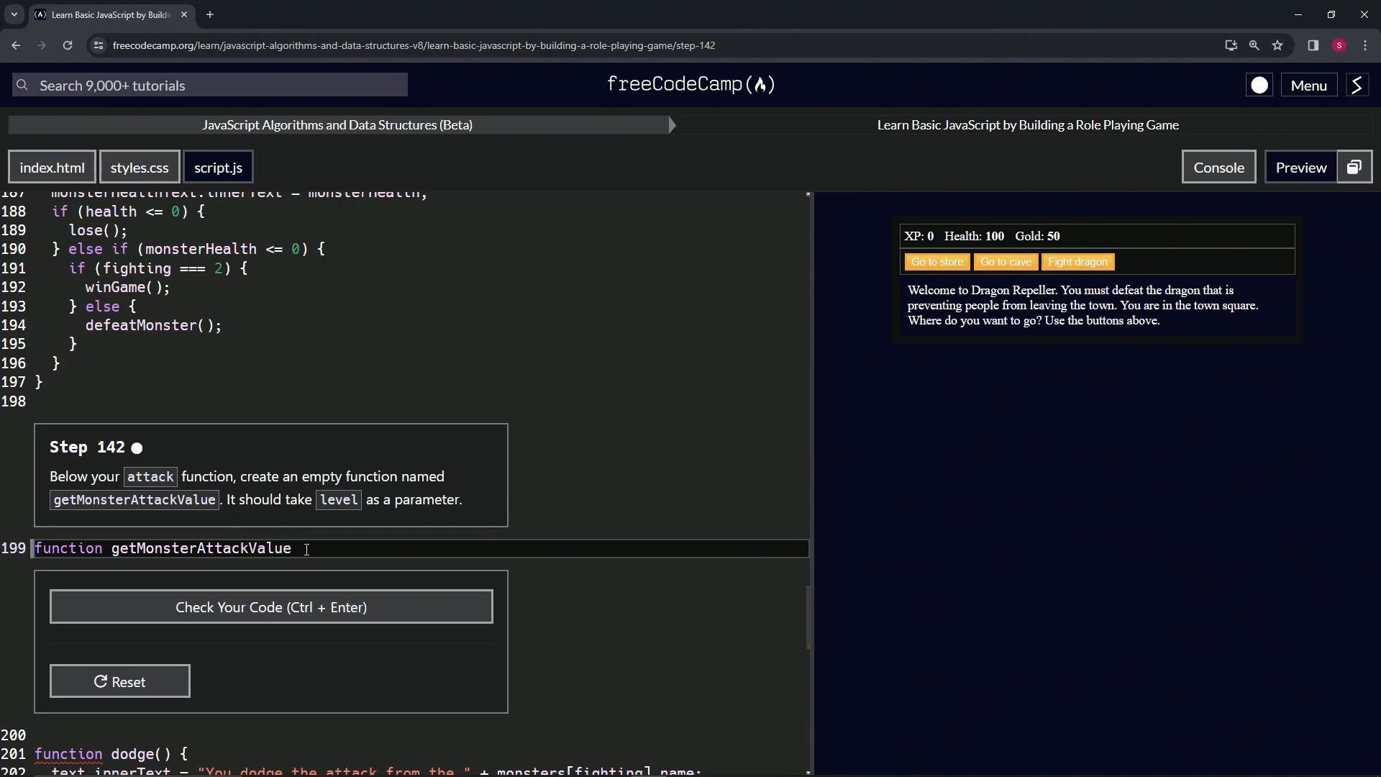
pyautogui.write('()')
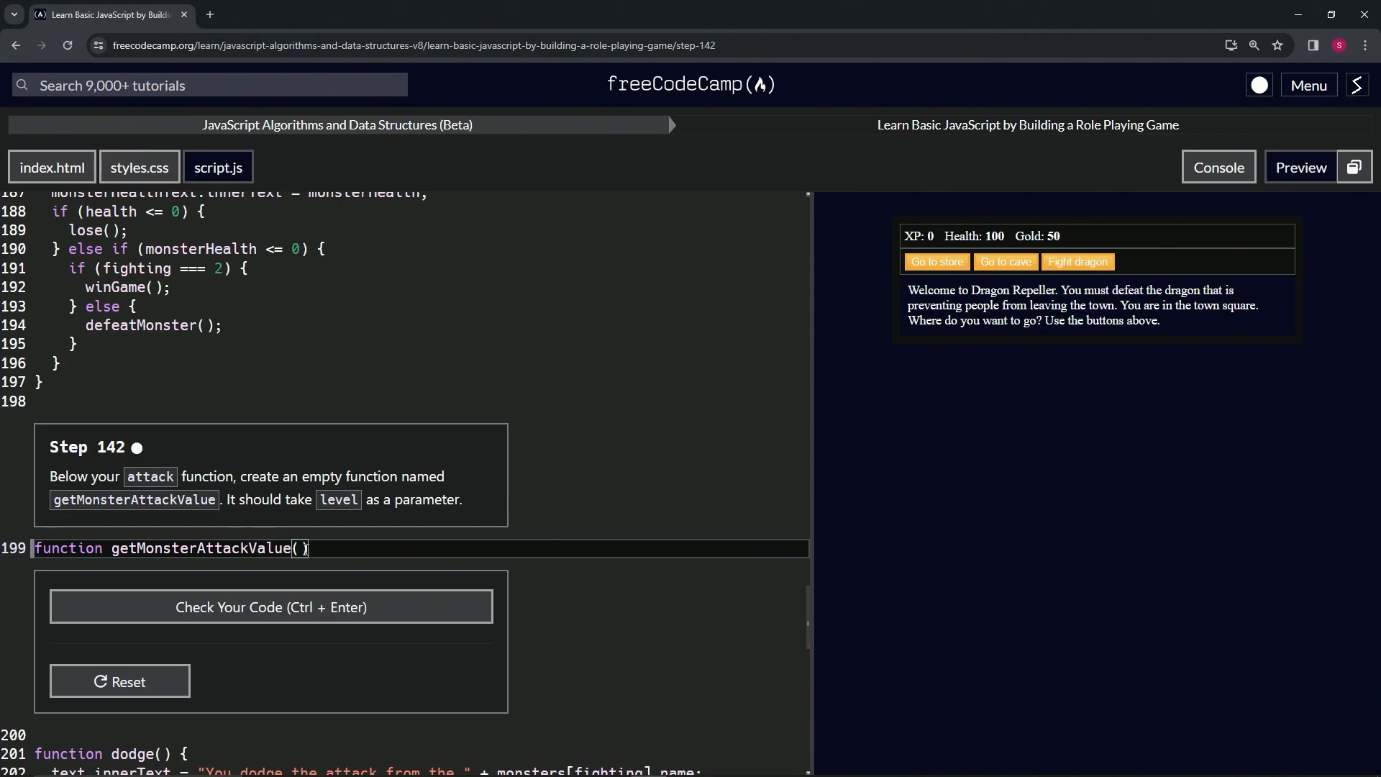
pyautogui.write('level')
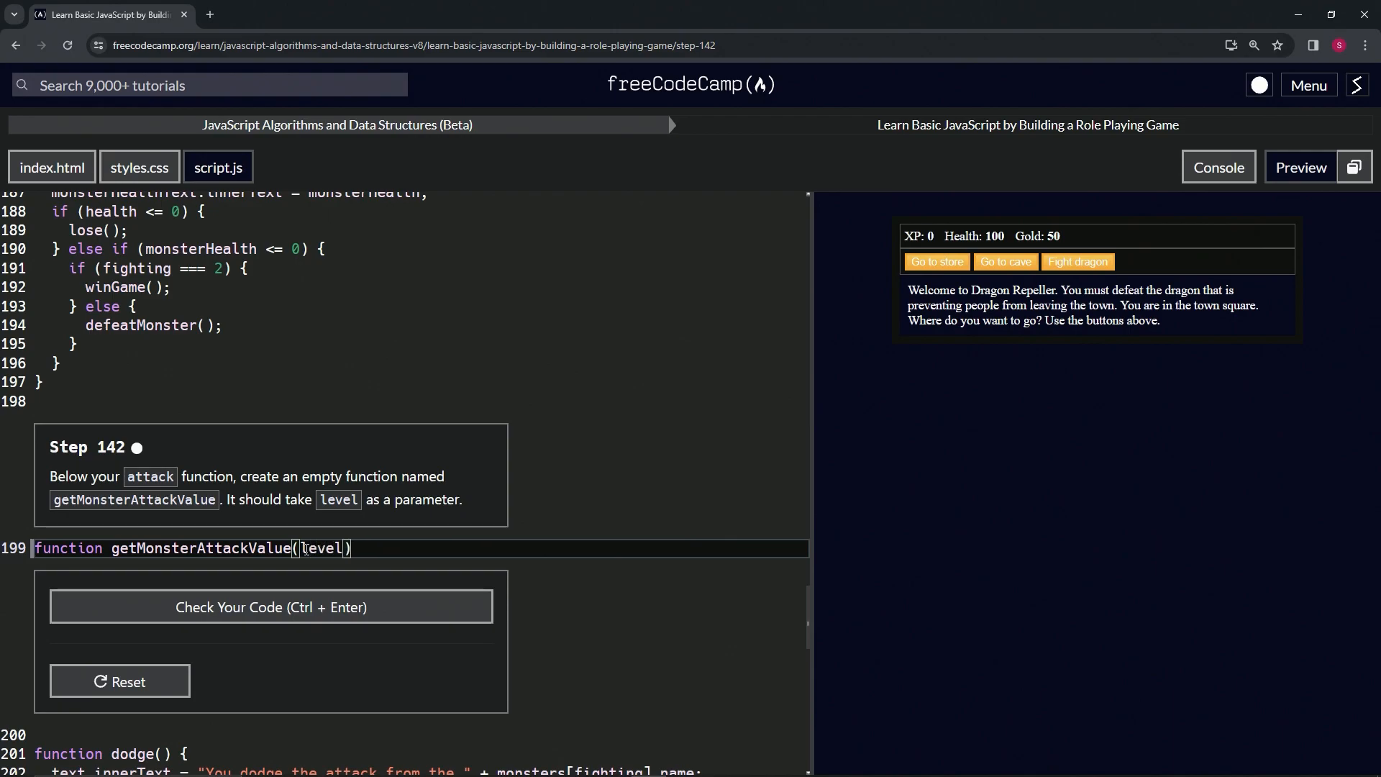
pyautogui.write('{}')
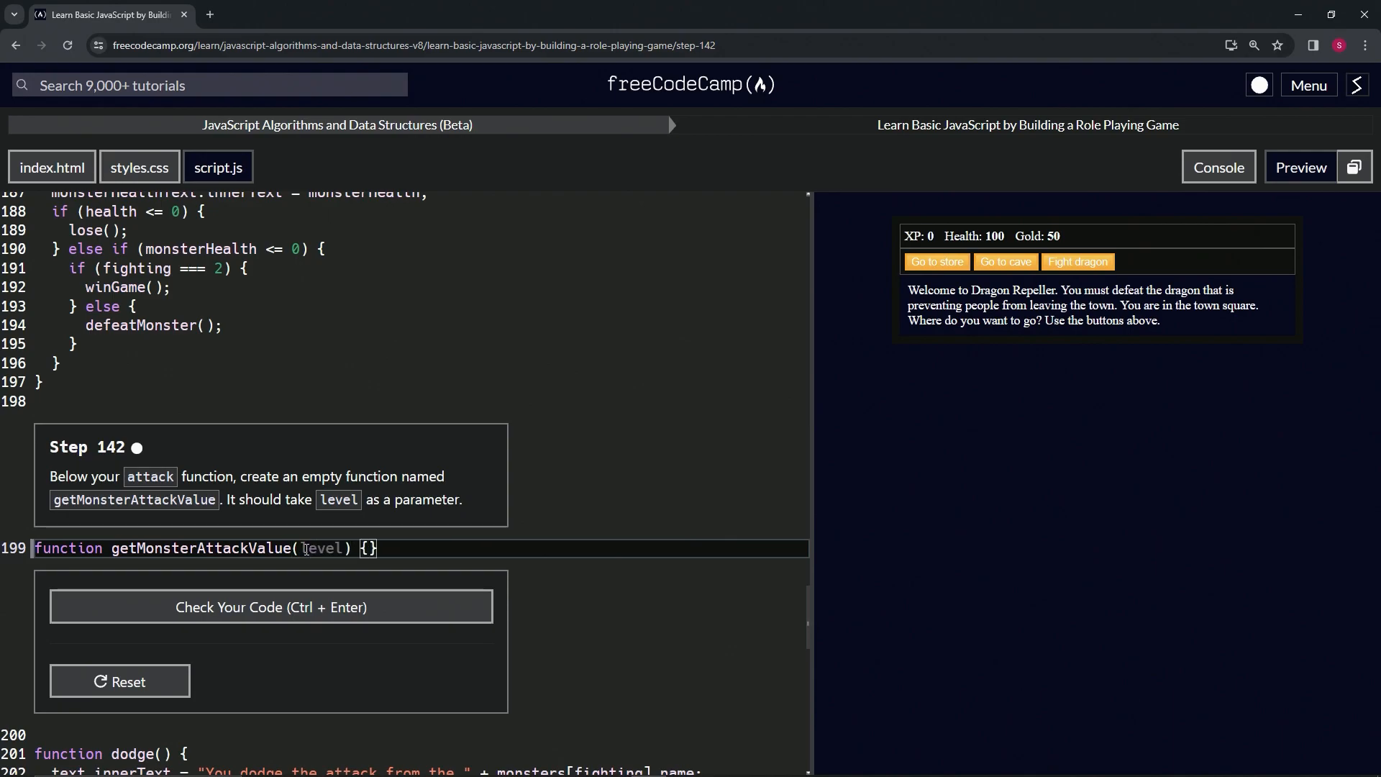
pyautogui.press('Enter')
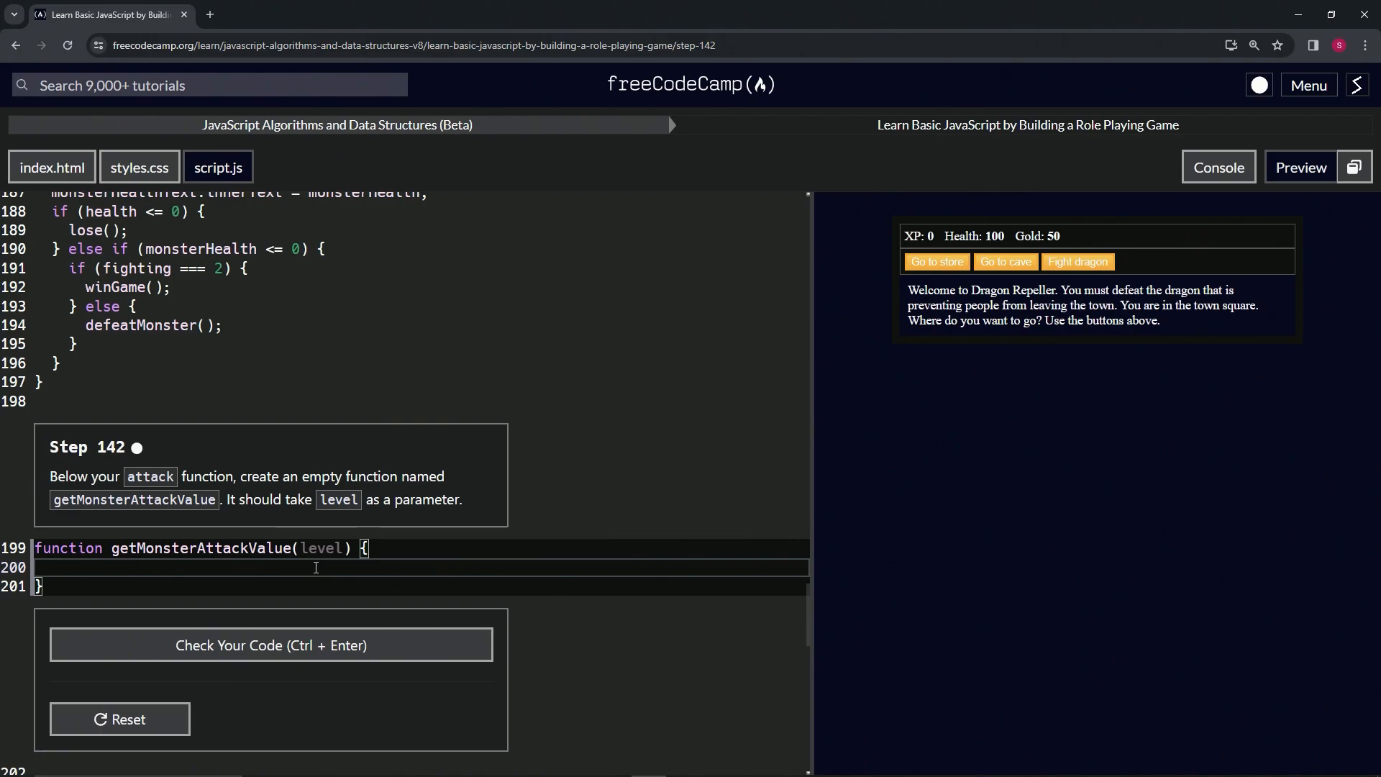
# - Check the code, submit the passing step 142 solution, and advance to step 143
pyautogui.click(271, 645)
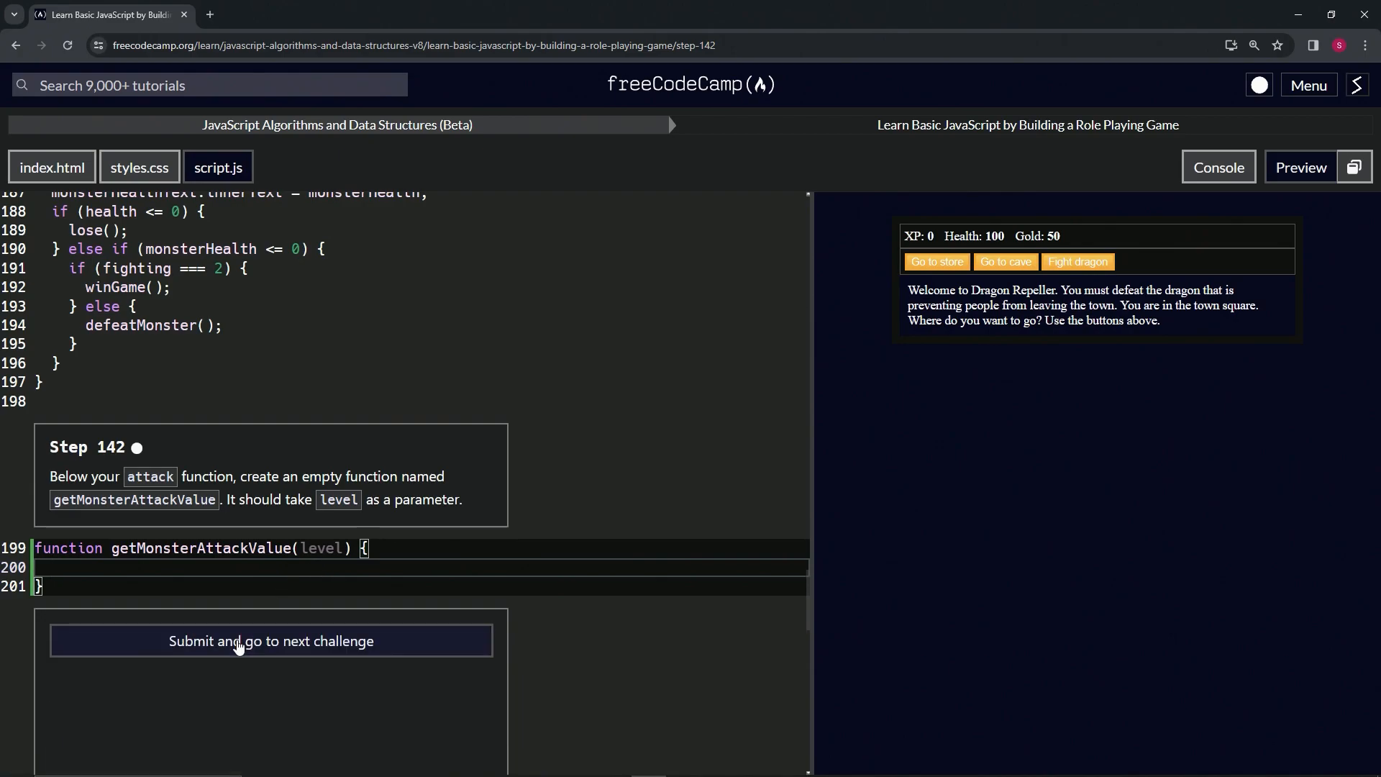
pyautogui.click(270, 642)
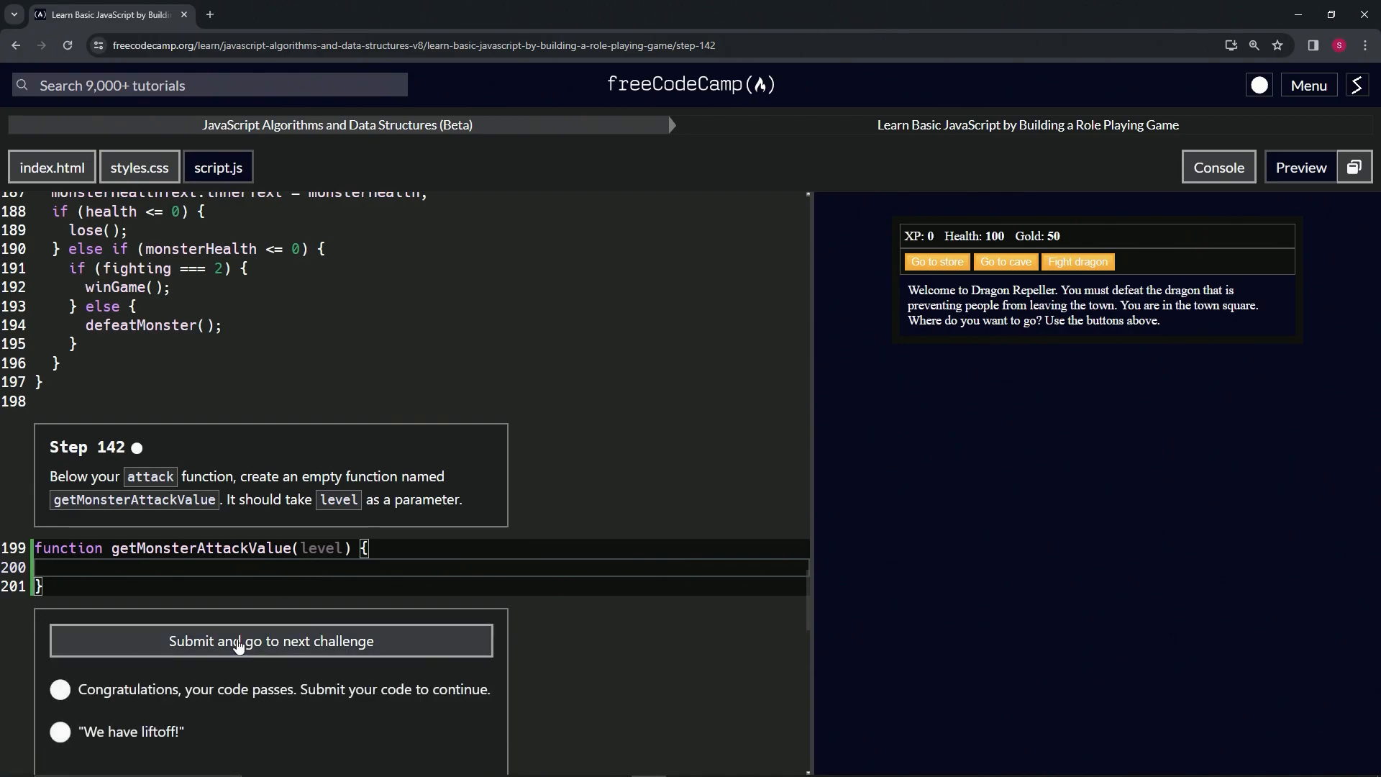
pyautogui.click(272, 642)
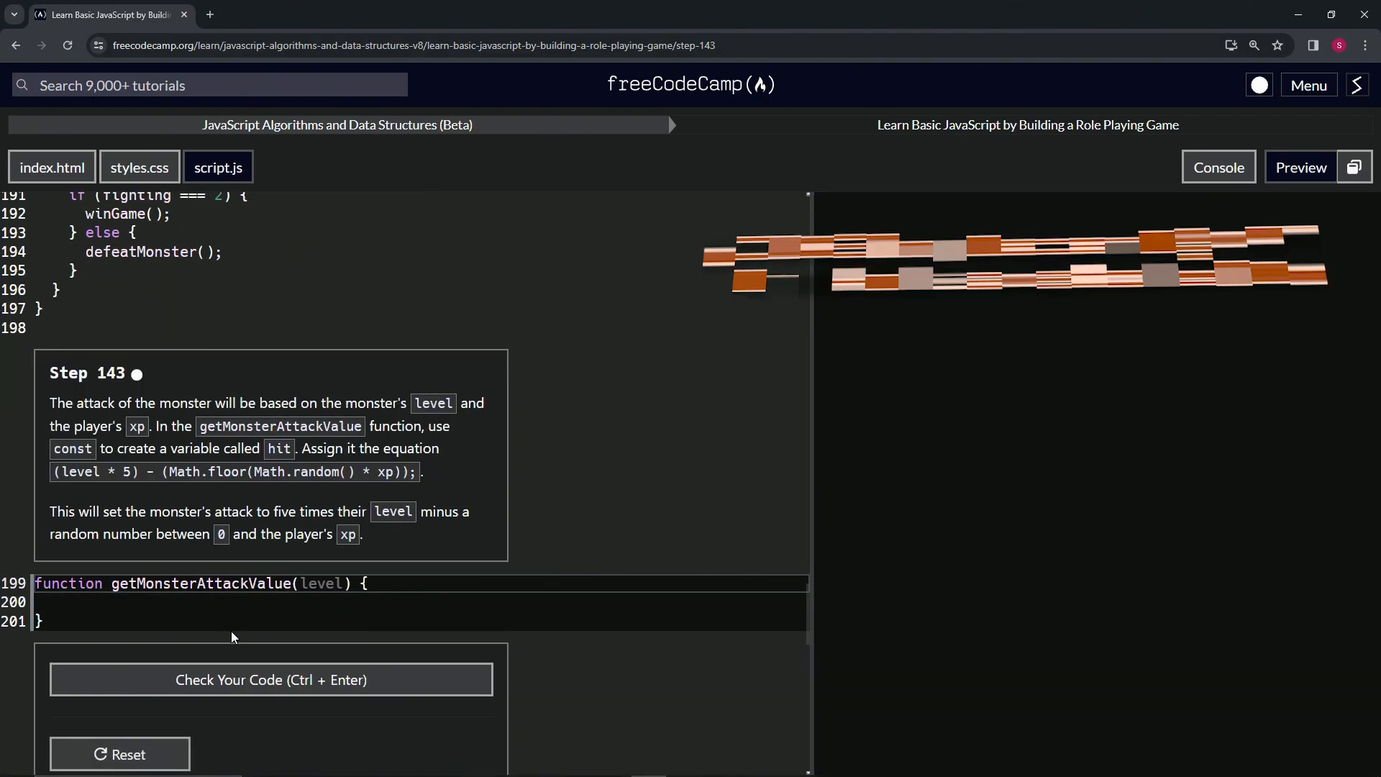